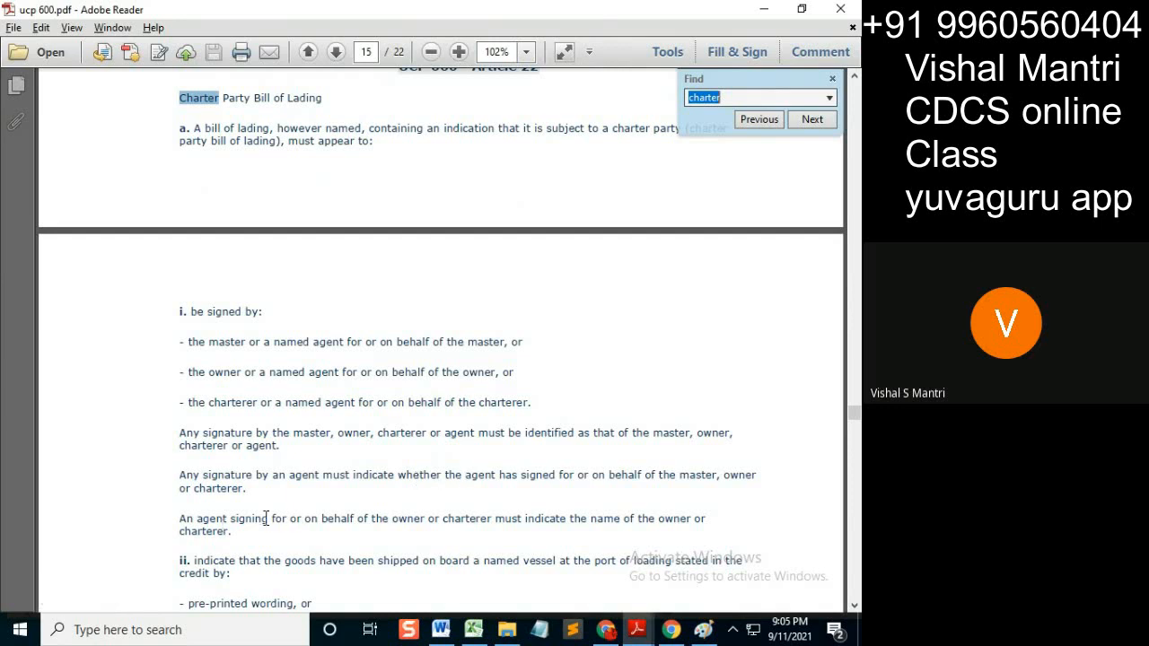
mouse_move(334, 414)
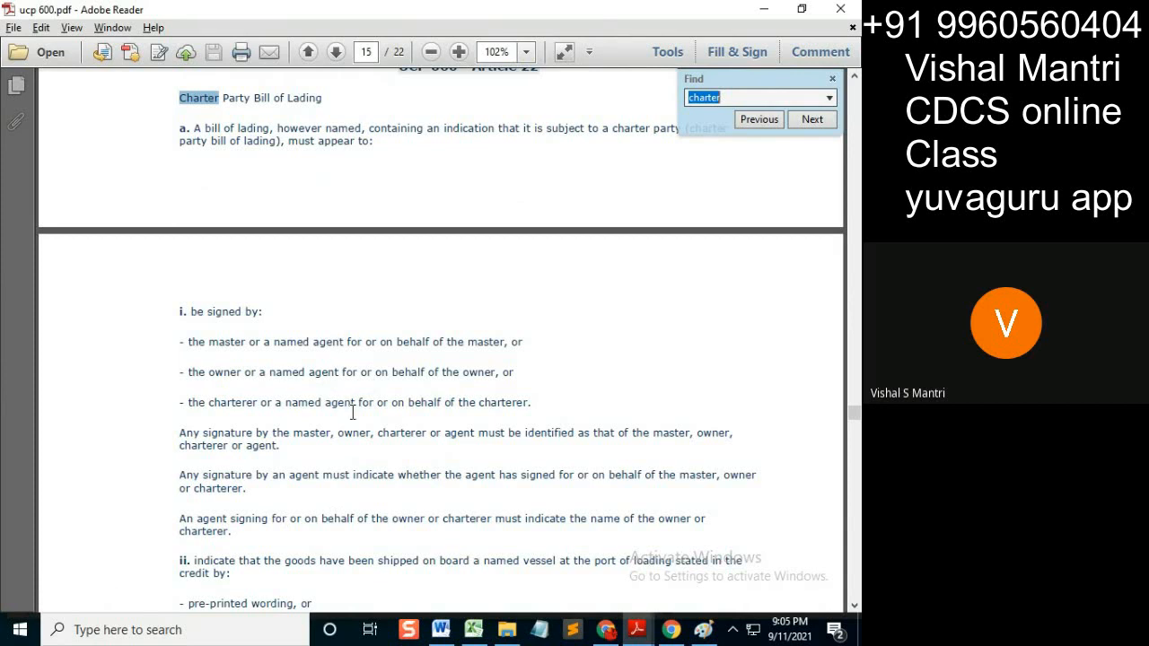
mouse_move(226, 336)
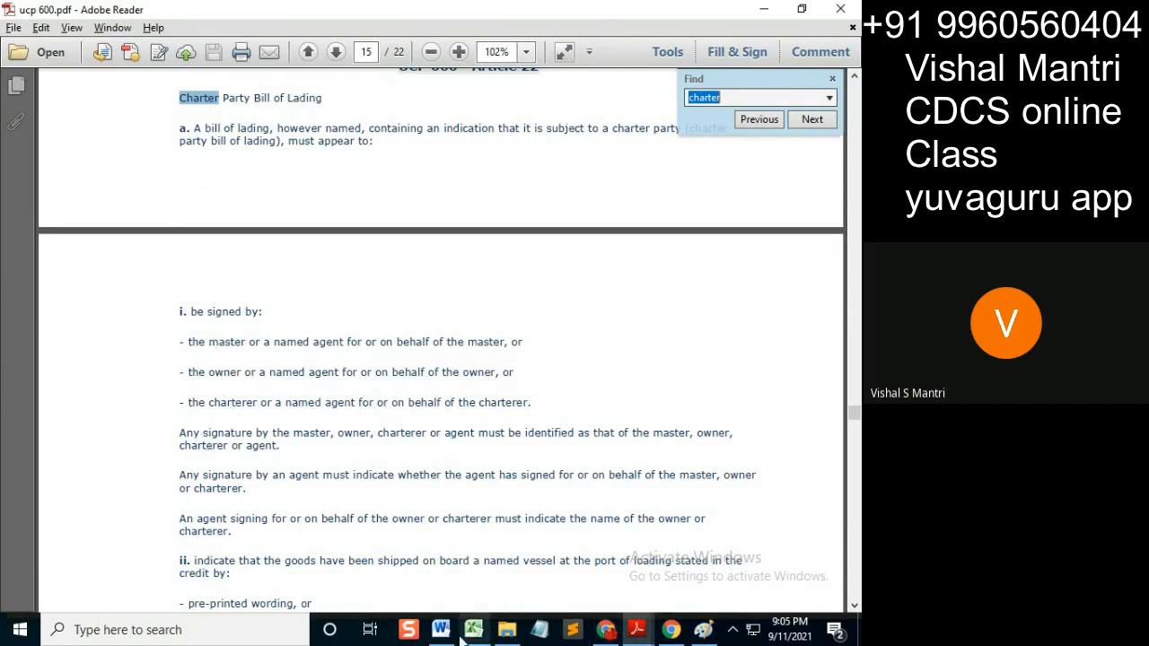
- Return to the Transport docs chart and point out the named agents and Owner entries under CHP
left_click(470, 628)
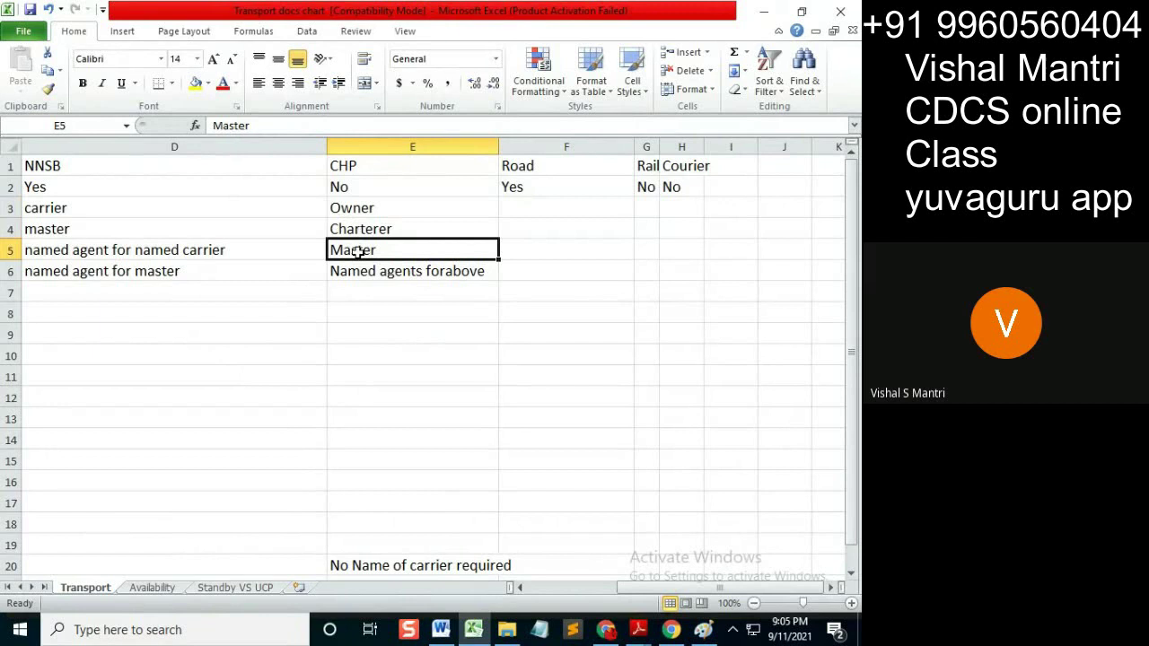
left_click(395, 269)
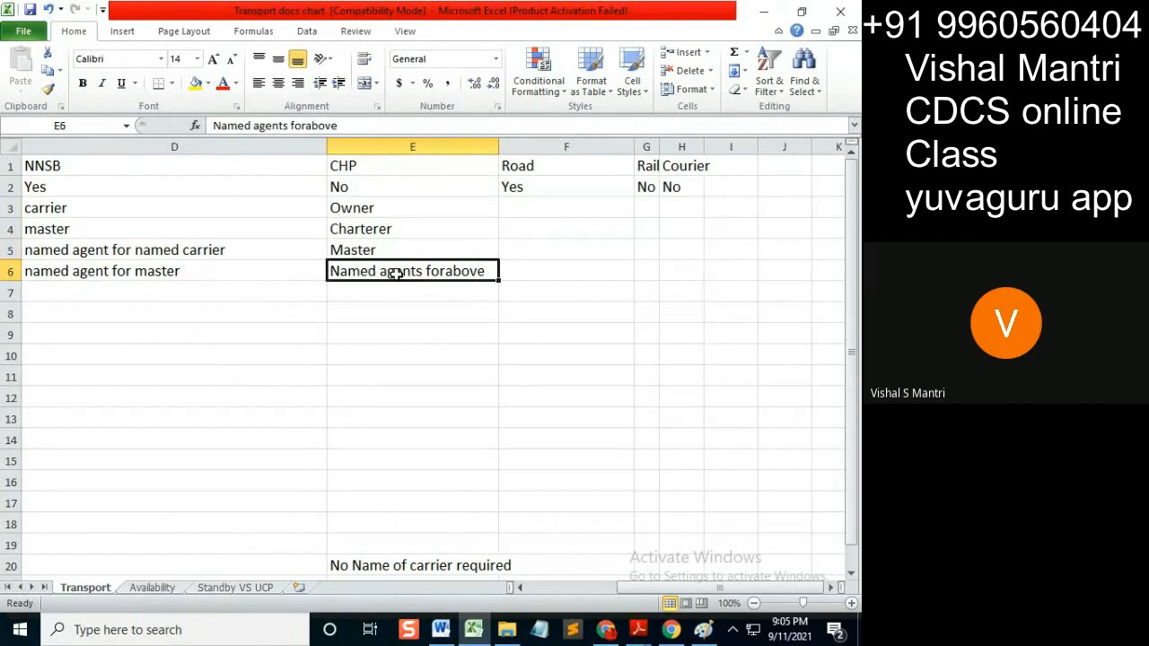
mouse_move(399, 285)
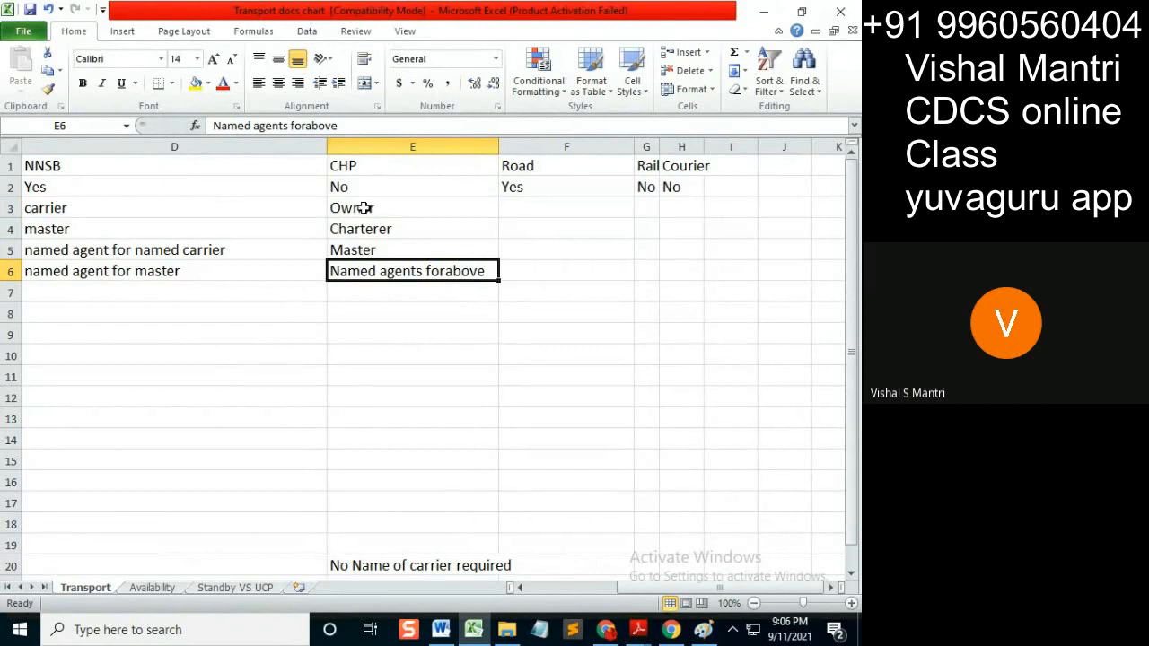
left_click(413, 228)
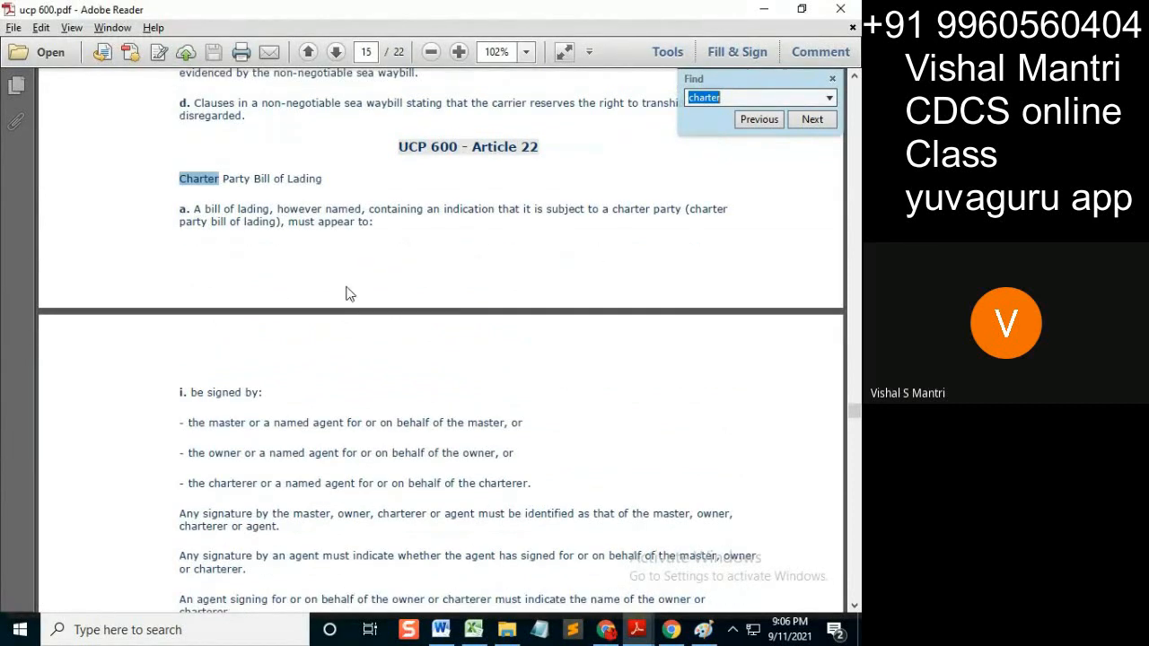
- After checking UCP 600 Article 22 in Adobe Reader, return to the chart's named agents CHP entry
scroll("down", 3)
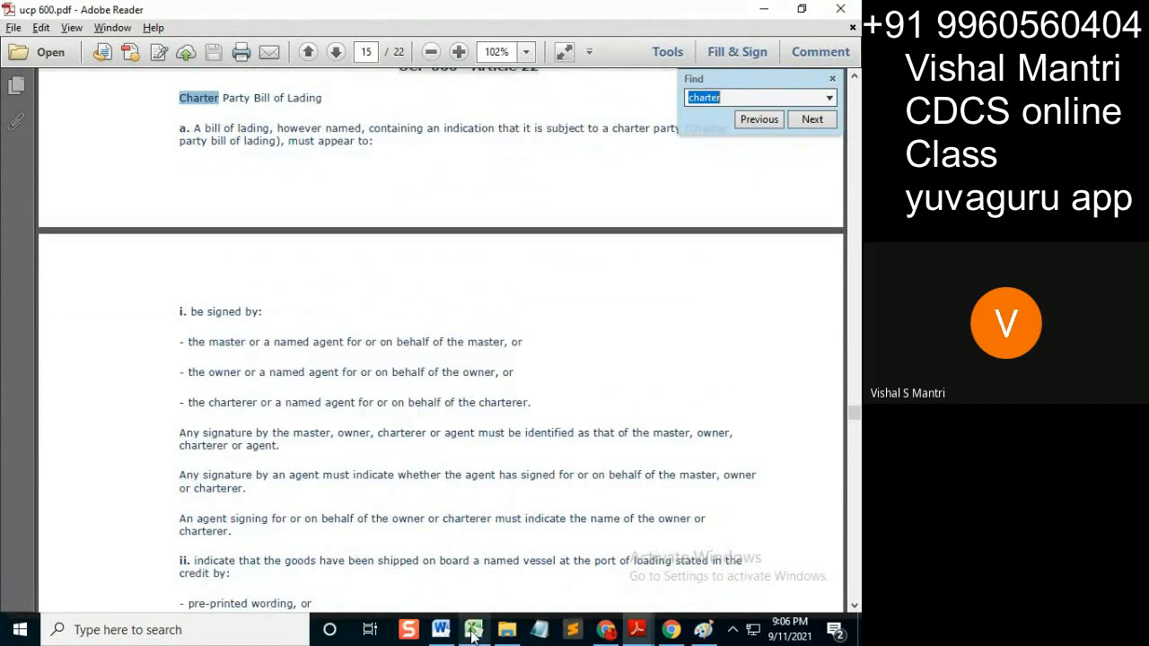
left_click(472, 628)
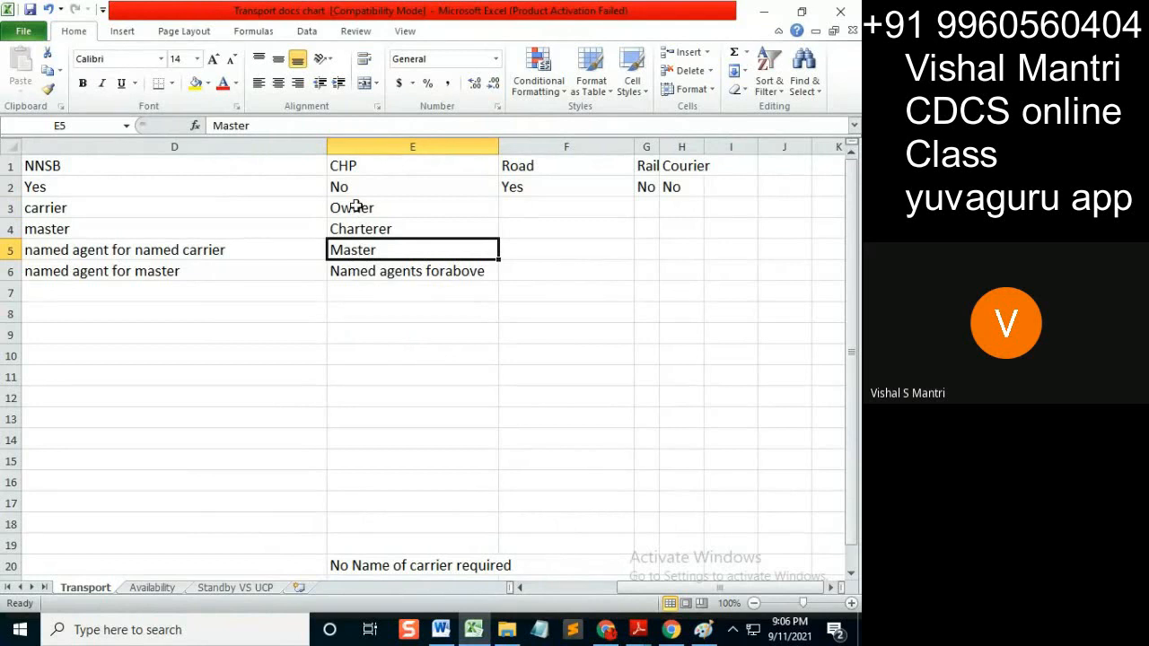
left_click(412, 269)
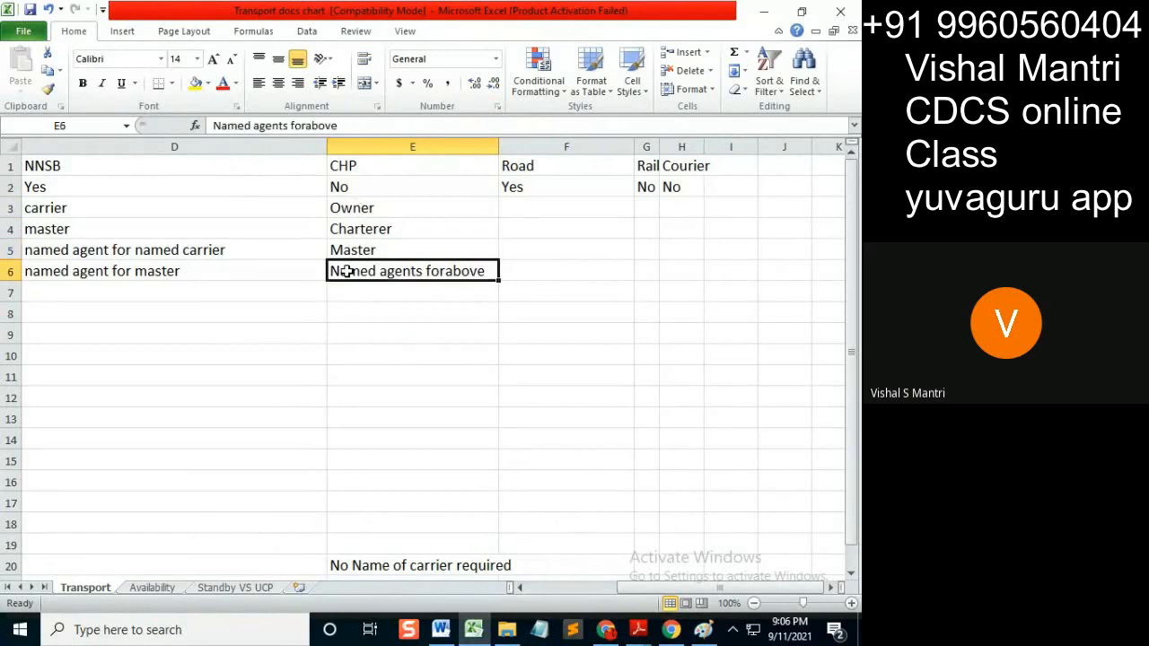